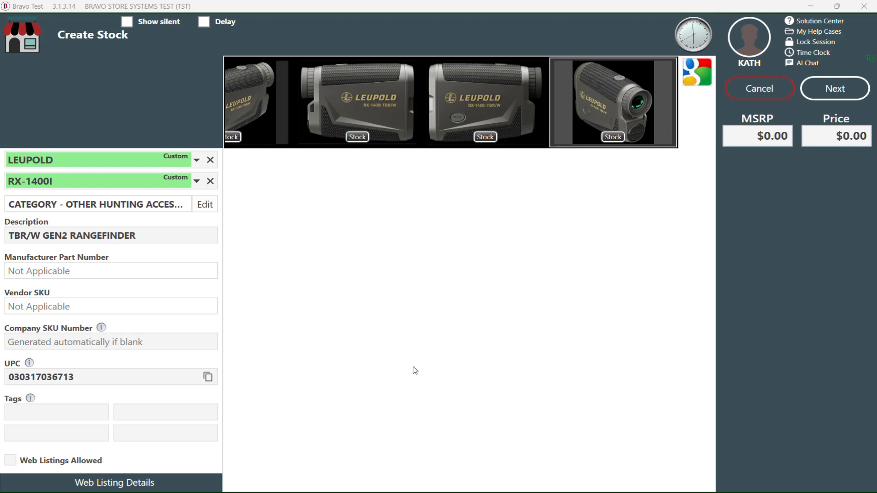
{"action": "mouse_move", "coordinate": [392, 309]}
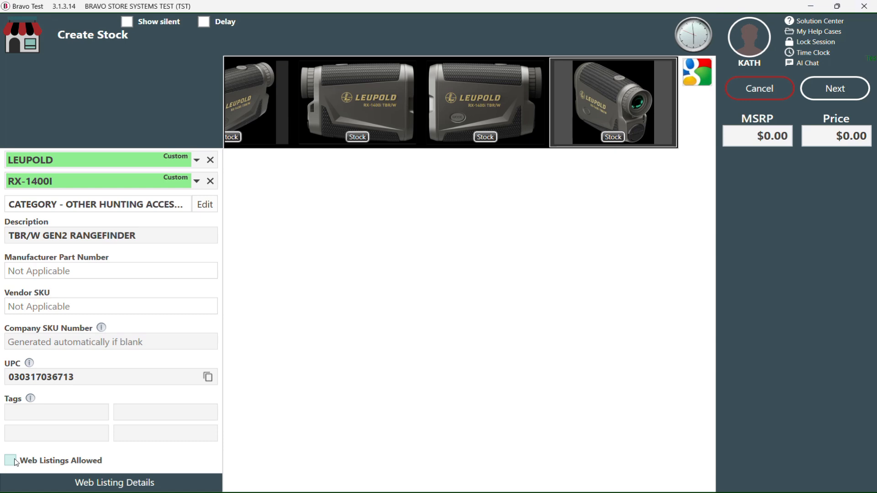
- Allow web listings for the rangefinder and uncheck Auto-List All New Items
{"action": "left_click", "coordinate": [10, 461]}
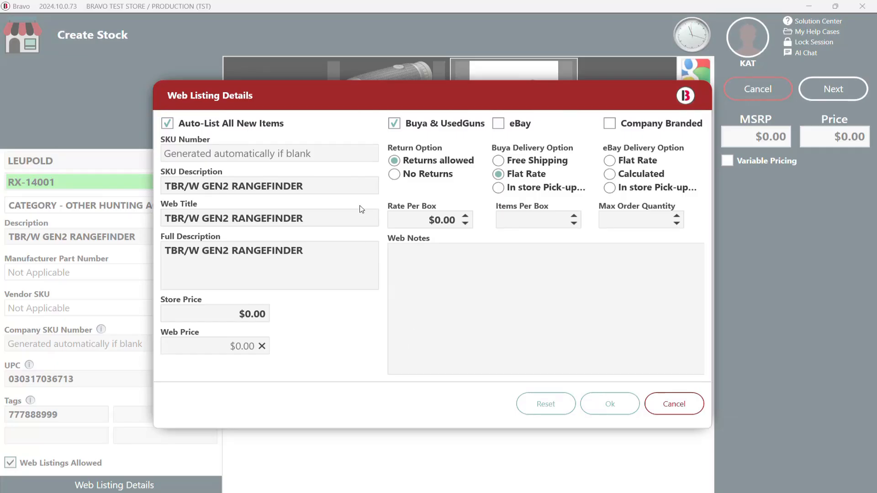
{"action": "mouse_move", "coordinate": [342, 204]}
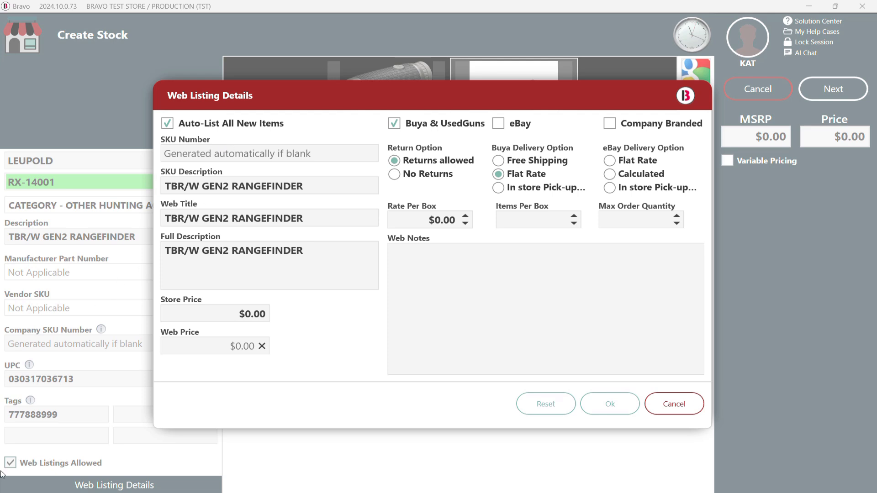
{"action": "mouse_move", "coordinate": [406, 138]}
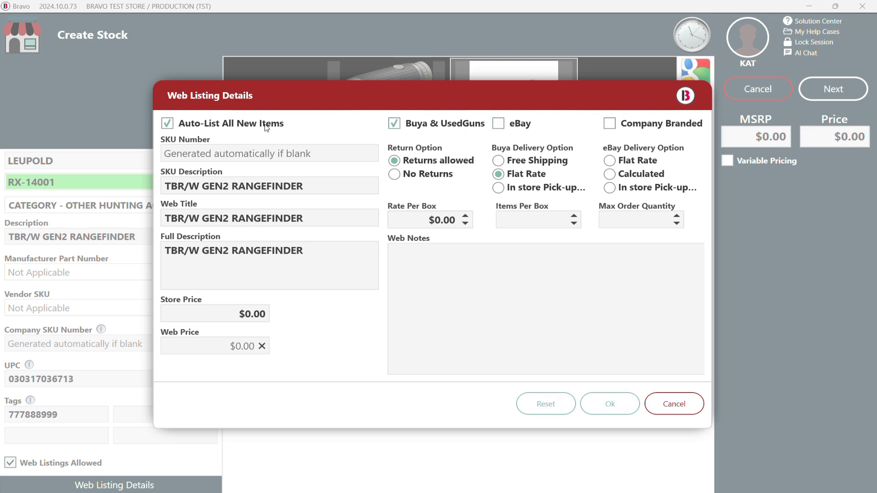
{"action": "mouse_move", "coordinate": [213, 124]}
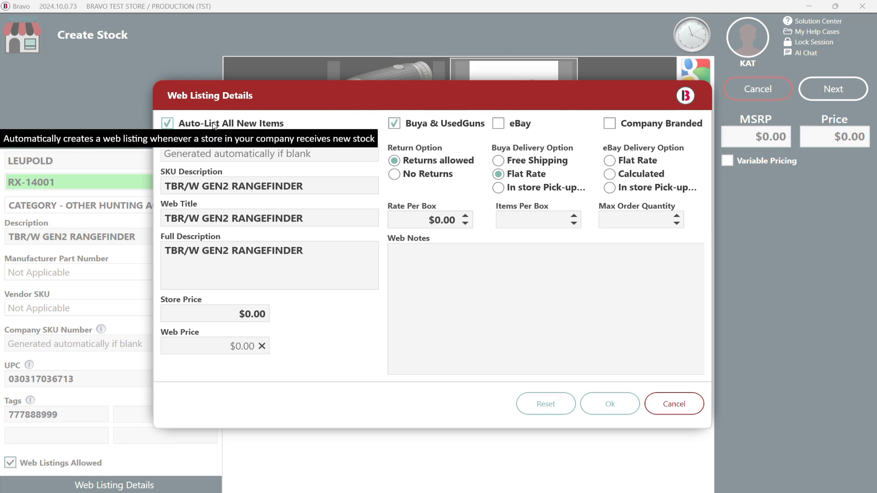
{"action": "mouse_move", "coordinate": [314, 130]}
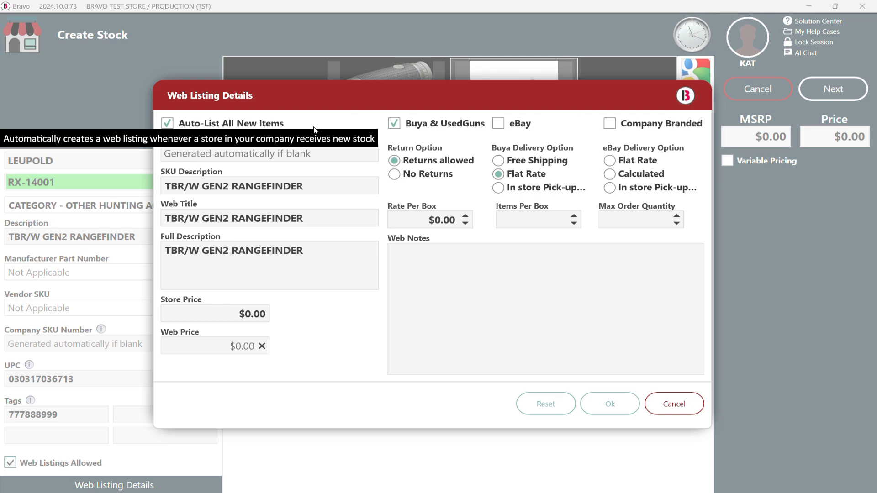
{"action": "mouse_move", "coordinate": [291, 131]}
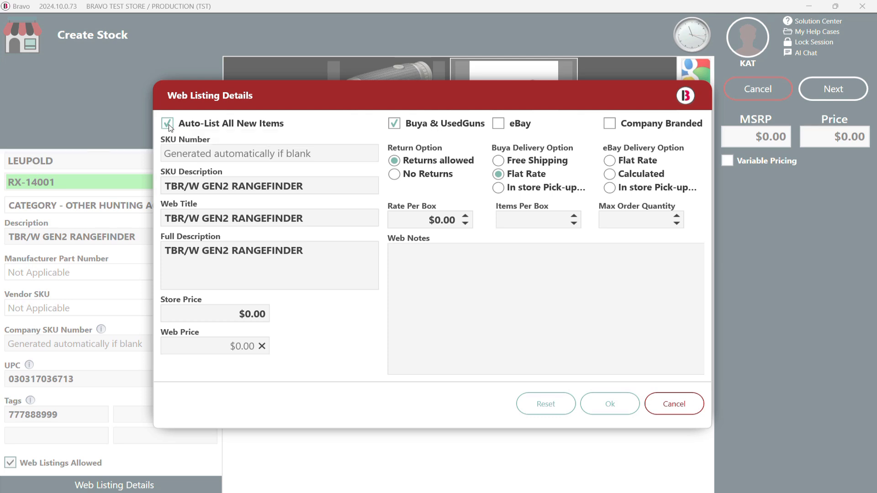
{"action": "mouse_move", "coordinate": [169, 126]}
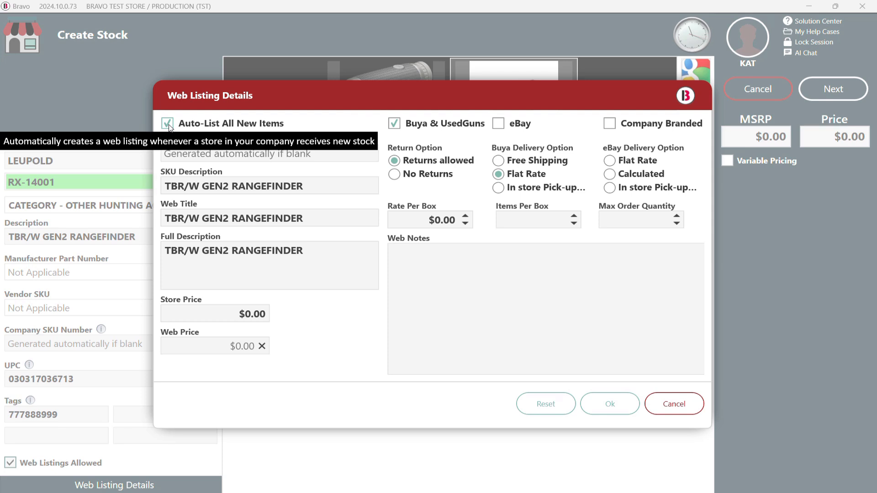
{"action": "left_click", "coordinate": [167, 123]}
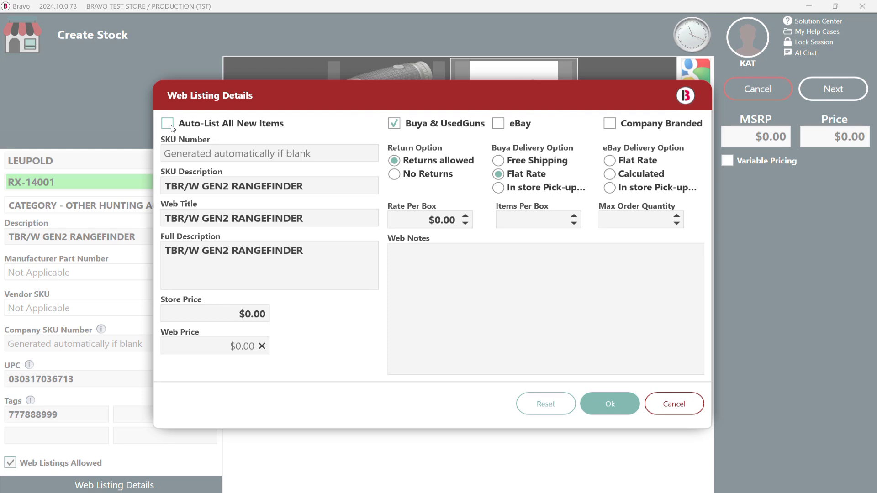
- Re-enable Auto-List All New Items and fill in the eBay, branding, LEUPOLD titles and $189.99/$199.99 prices
{"action": "left_click", "coordinate": [167, 123]}
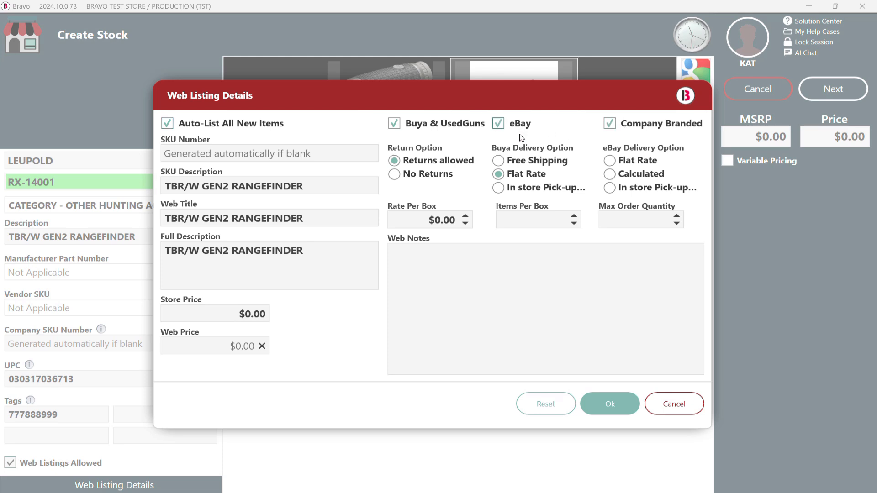
{"action": "left_click", "coordinate": [269, 218]}
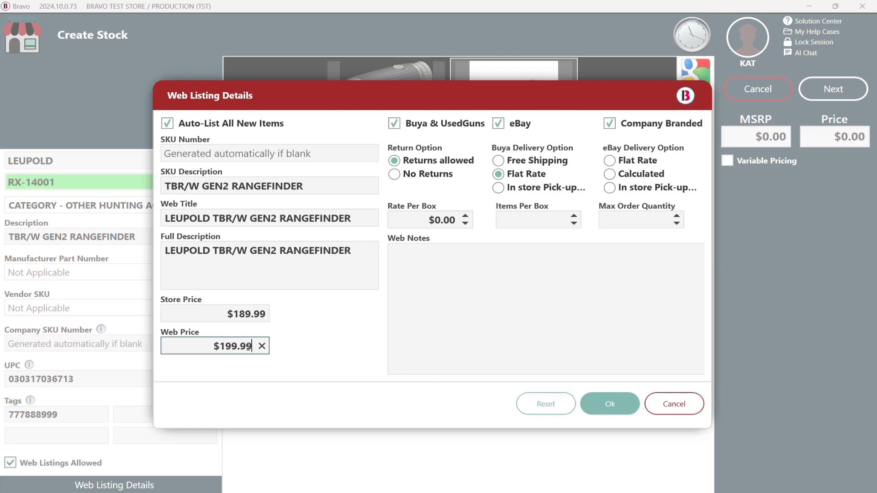
{"action": "mouse_move", "coordinate": [541, 214]}
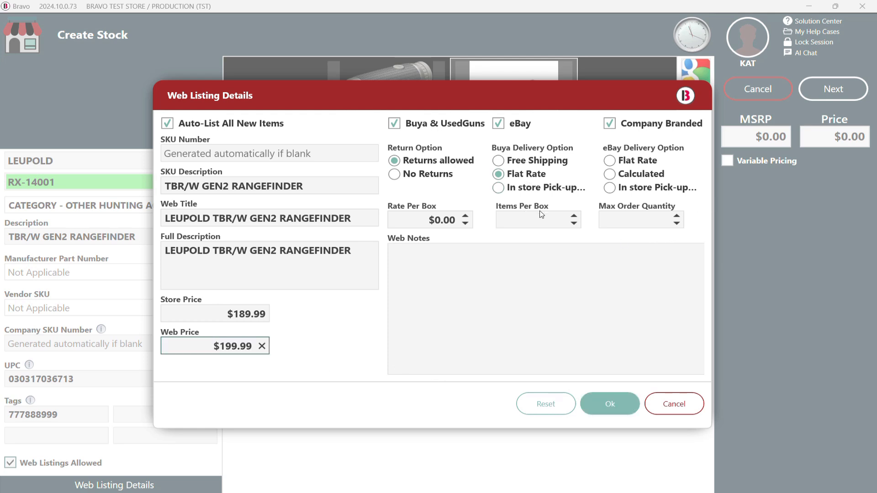
- Enter $15.00 rate per box, 3 items per box and maximum order quantity 6
{"action": "left_click", "coordinate": [430, 219]}
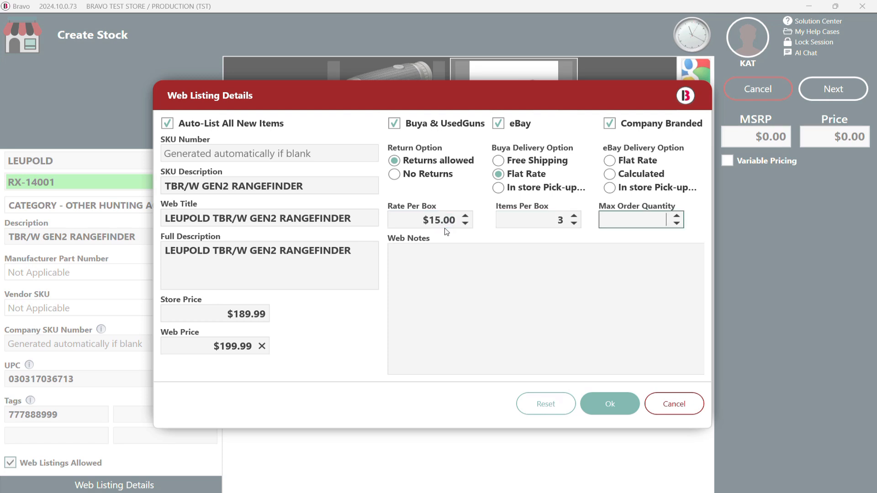
{"action": "type", "text": "6"}
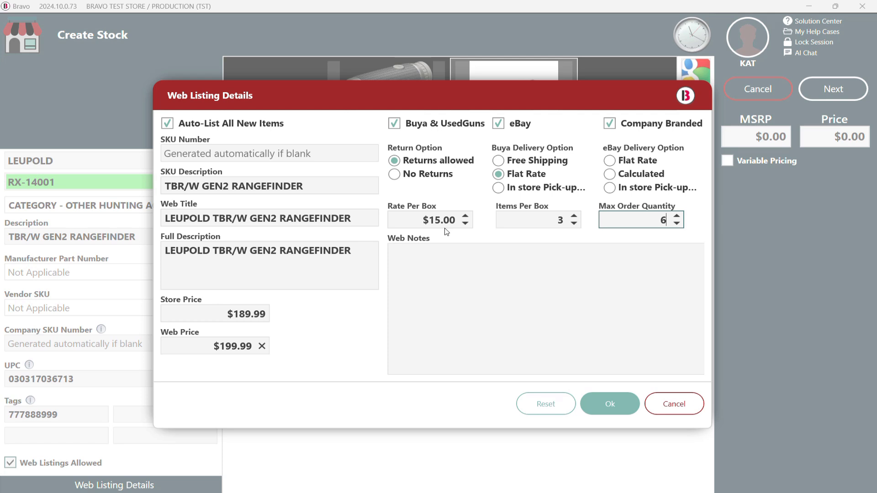
{"action": "mouse_move", "coordinate": [548, 248]}
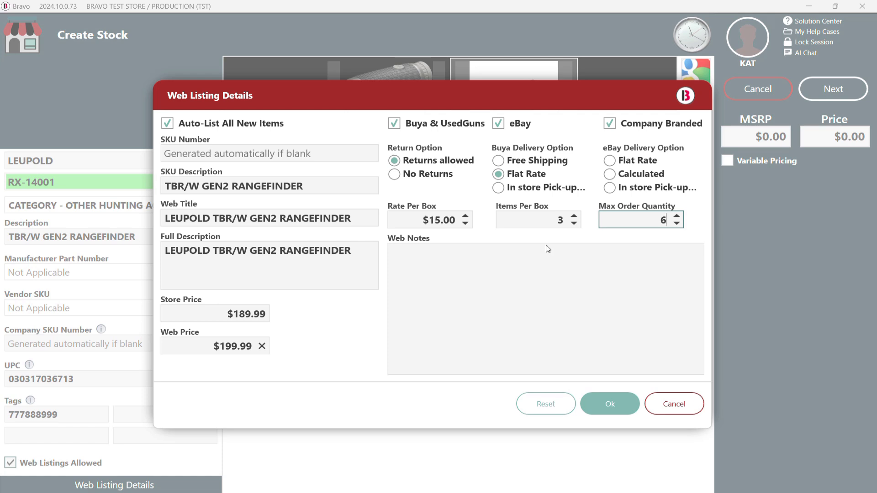
{"action": "mouse_move", "coordinate": [617, 386]}
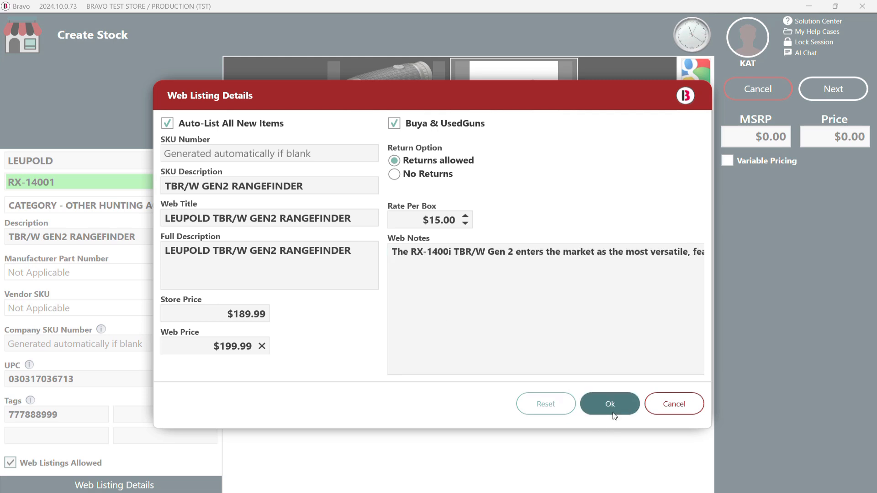
- Save the web listing details, choose ACME VENDOR, and save the $175.00 receiving
{"action": "left_click", "coordinate": [609, 403]}
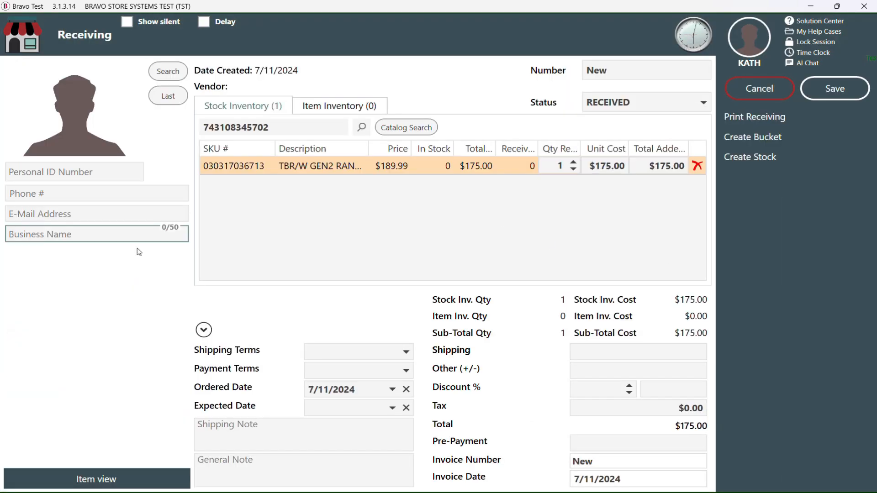
{"action": "left_click", "coordinate": [167, 95]}
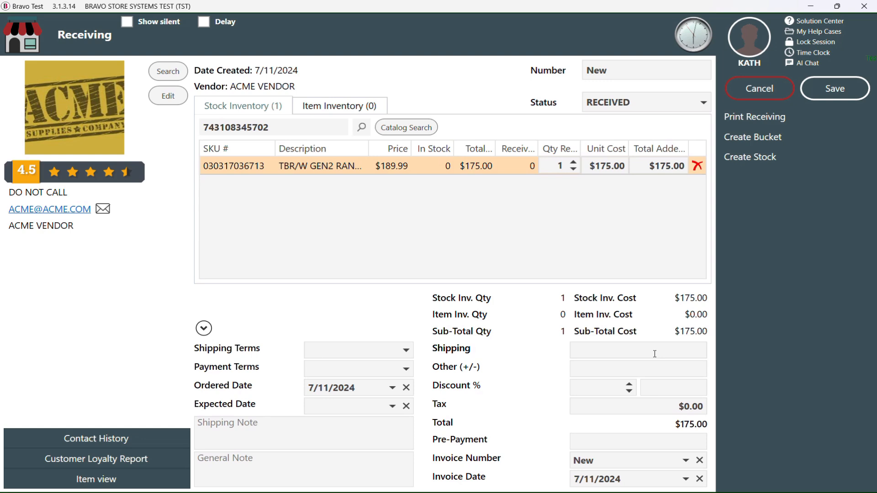
{"action": "left_click", "coordinate": [835, 88]}
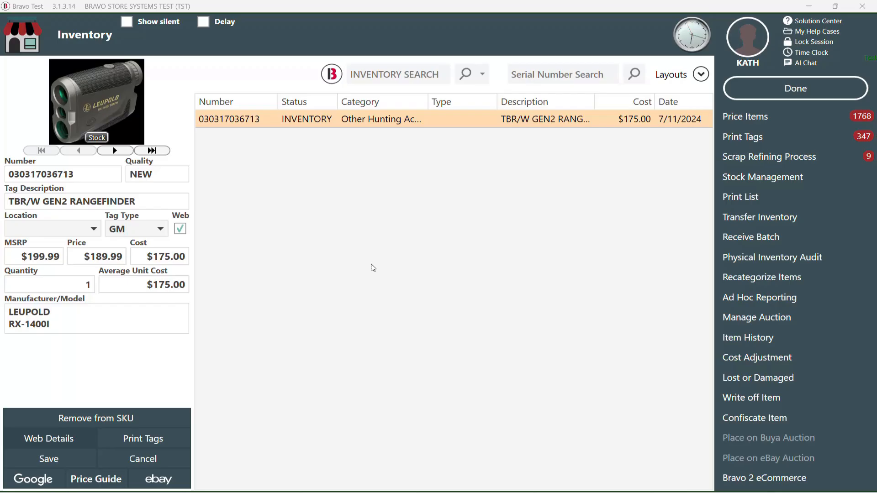
- Edit the rangefinder's inventory record, uncheck Web, and save it
{"action": "left_click", "coordinate": [49, 459]}
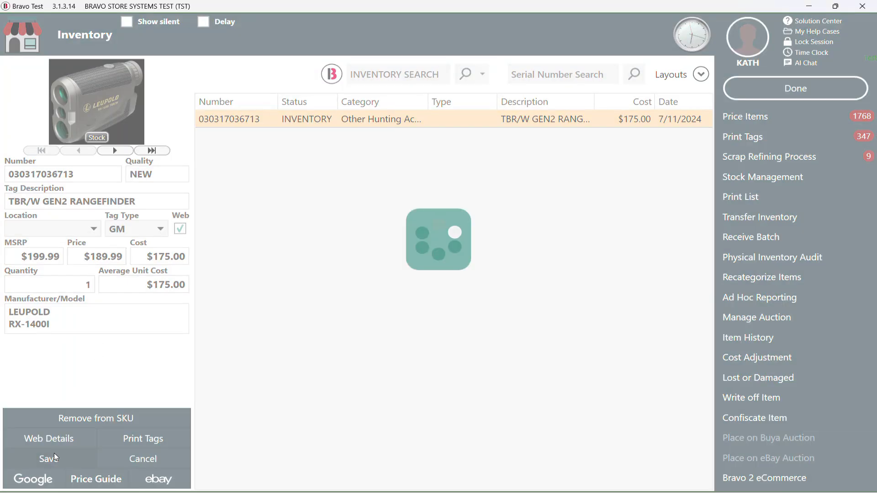
{"action": "left_click", "coordinate": [48, 459]}
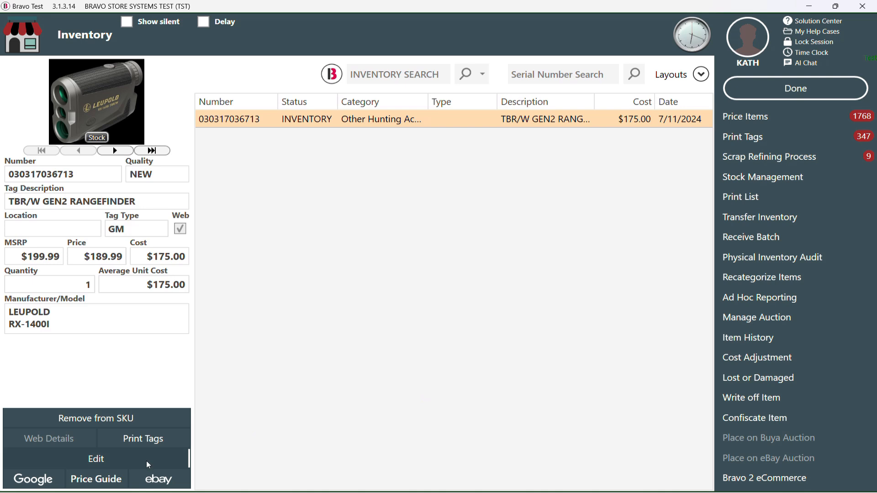
{"action": "left_click", "coordinate": [95, 458]}
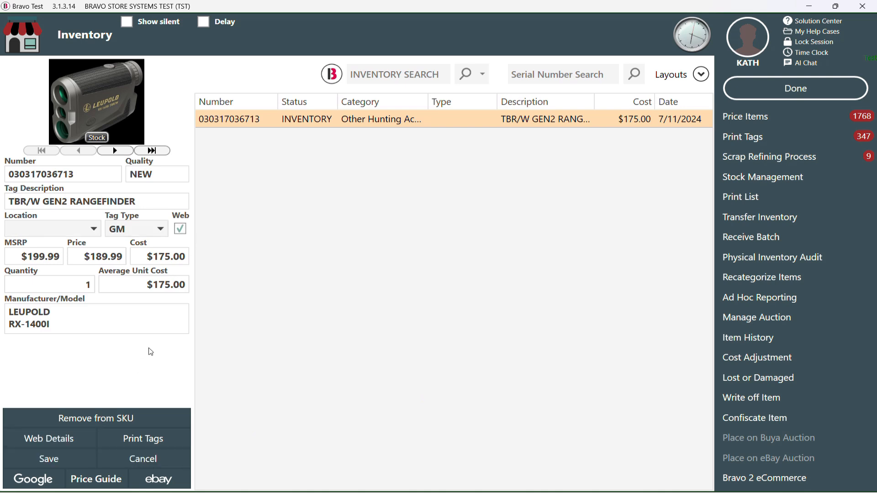
{"action": "left_click", "coordinate": [179, 229]}
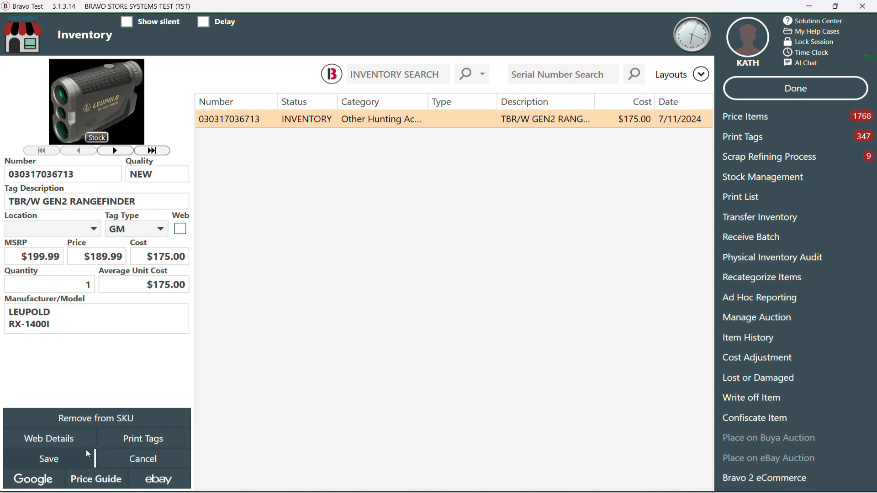
{"action": "left_click", "coordinate": [48, 458]}
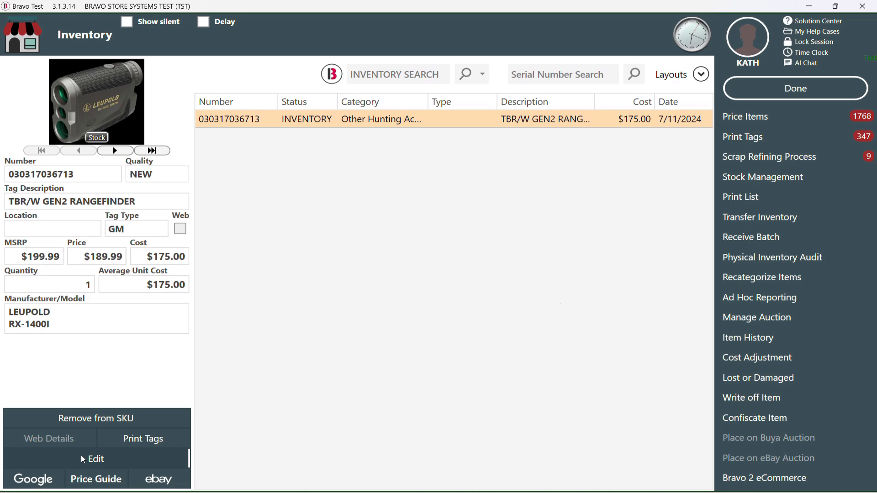